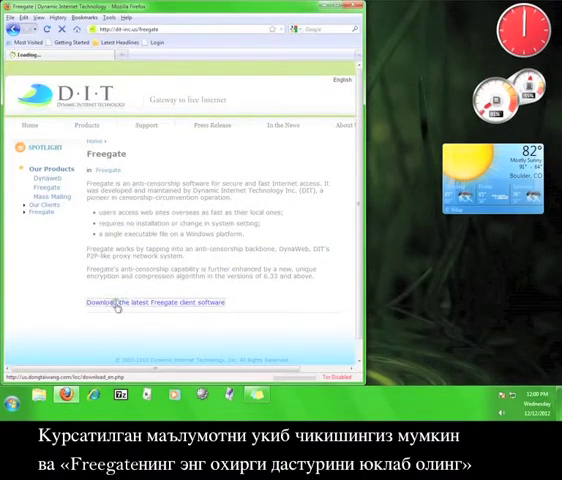
Download the Freegate client fg679p355.exe from the DIT page and save it to disk.
click(149, 302)
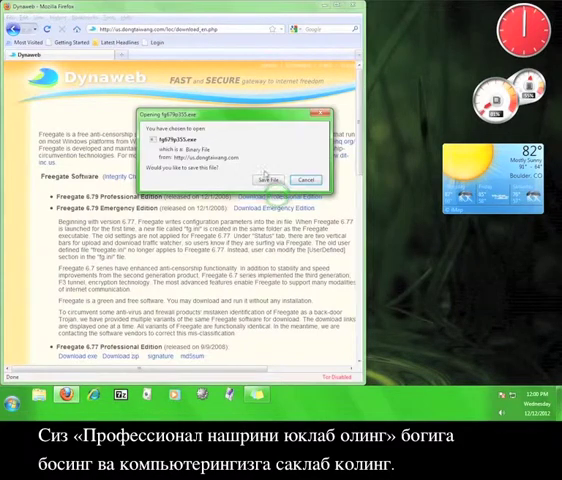
click(261, 179)
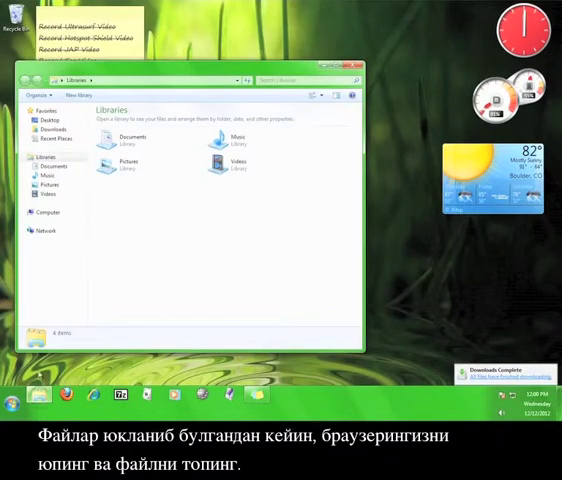
Run fg679p355.exe from the Downloads folder, allowing it past the security warning.
click(51, 129)
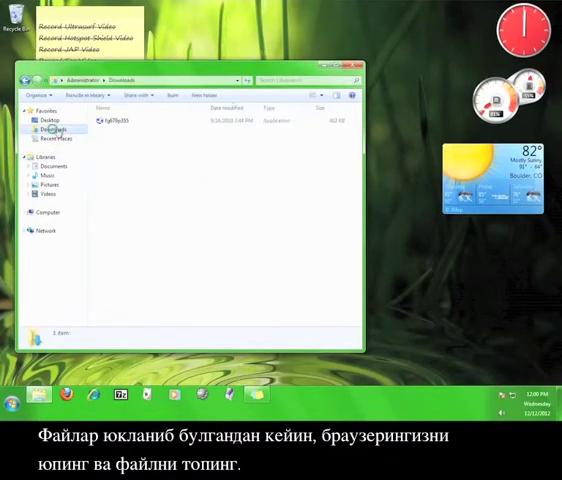
double_click(106, 121)
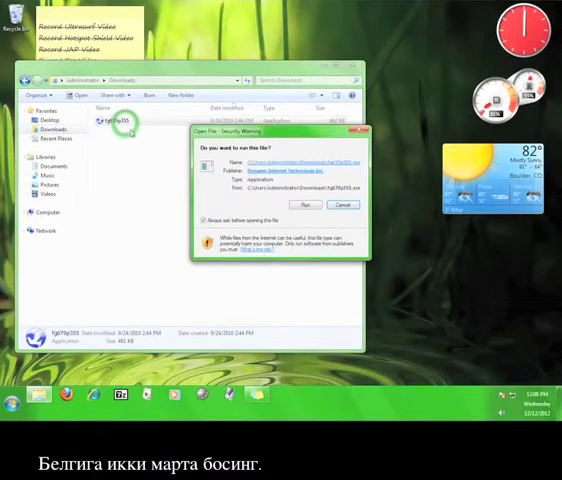
click(305, 205)
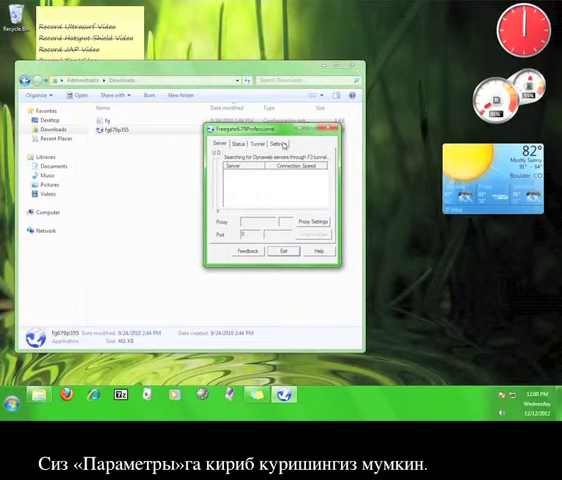
Look over Freegate's Settings tab, then return to the Server tab's server list.
click(290, 149)
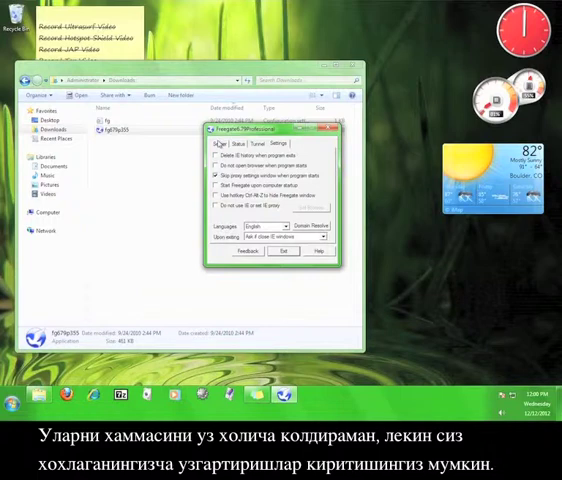
click(221, 146)
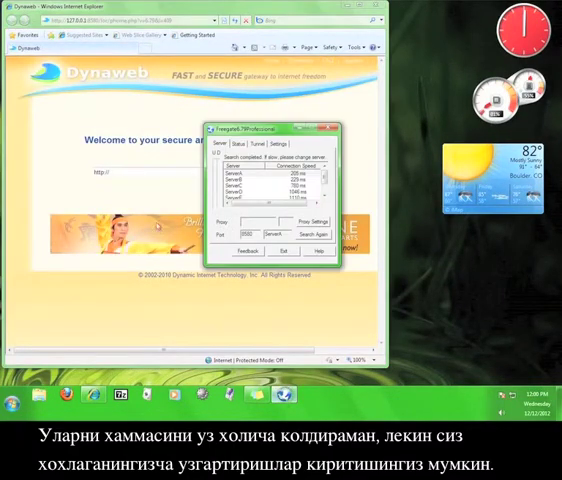
Set Freegate to close all IE windows on exit, then exit and close IE windows.
click(290, 148)
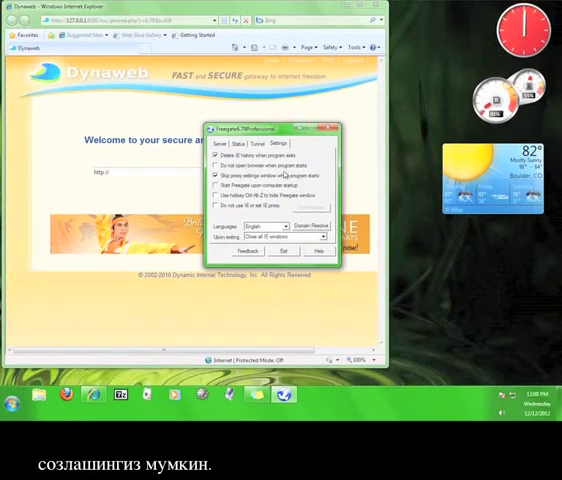
click(330, 237)
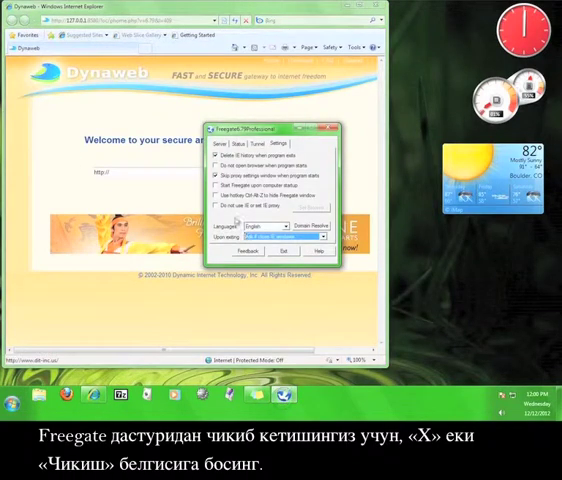
click(227, 149)
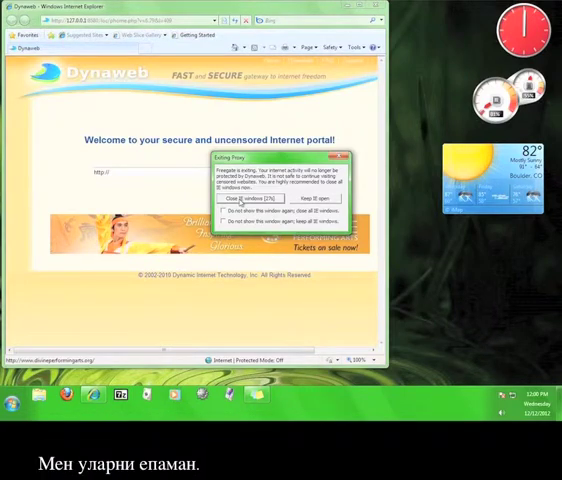
click(247, 197)
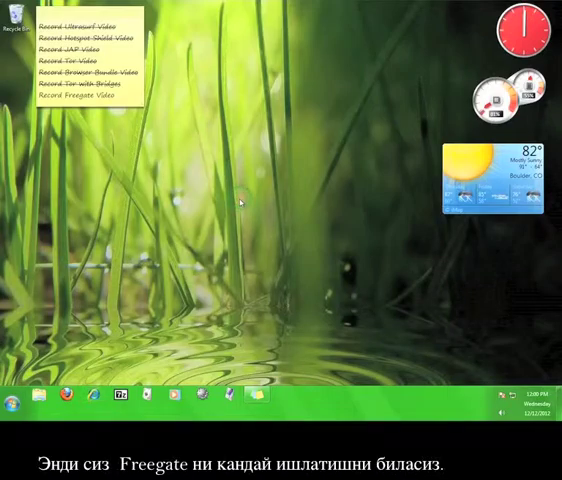